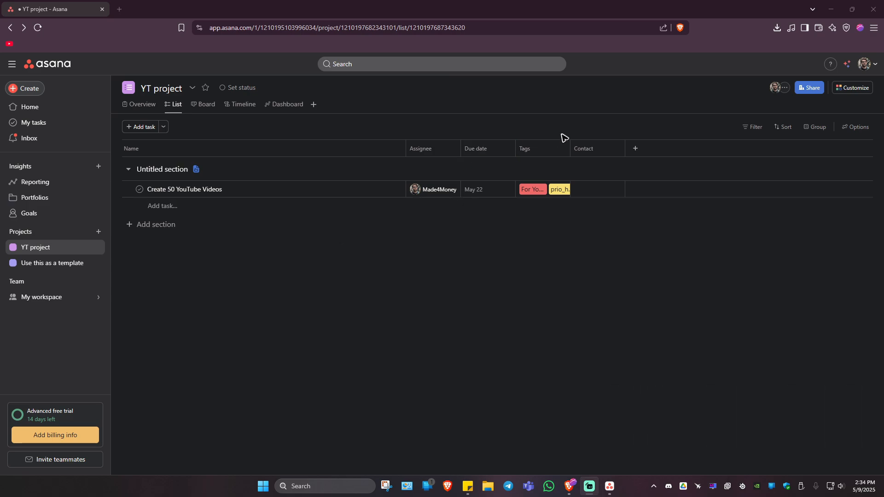
{"action": "mouse_move", "coordinate": [419, 246]}
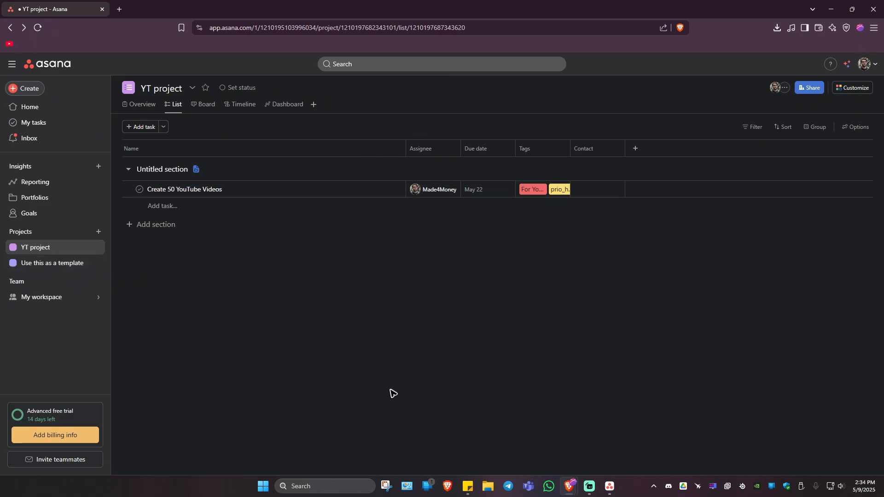
{"action": "mouse_move", "coordinate": [357, 375]}
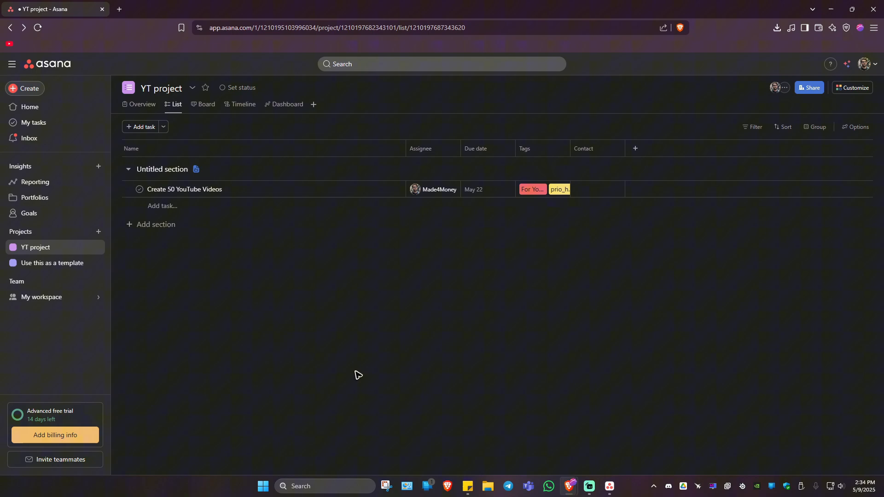
Open the YT project's actions menu and reveal the Sync/Export options
{"action": "left_click", "coordinate": [161, 88]}
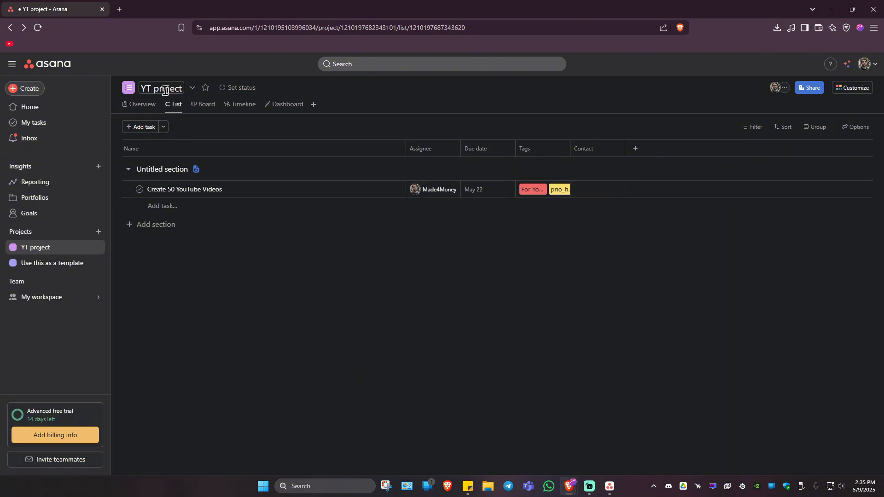
{"action": "mouse_move", "coordinate": [194, 89]}
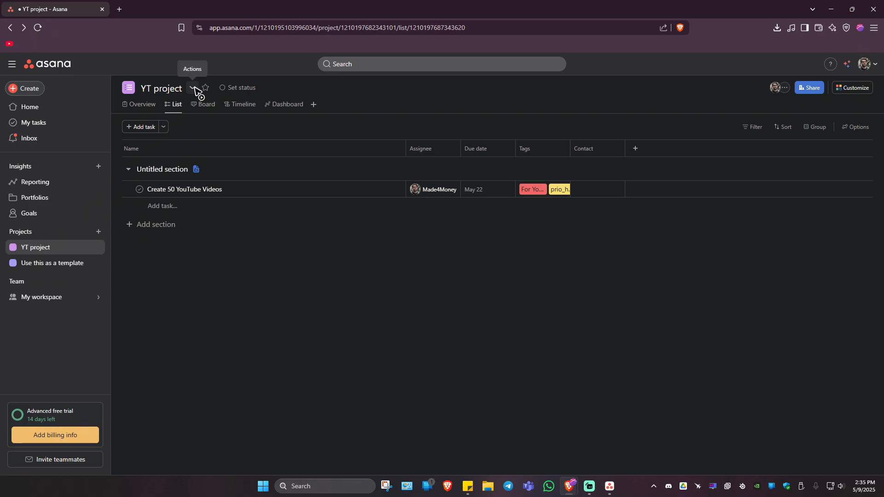
{"action": "left_click", "coordinate": [193, 88]}
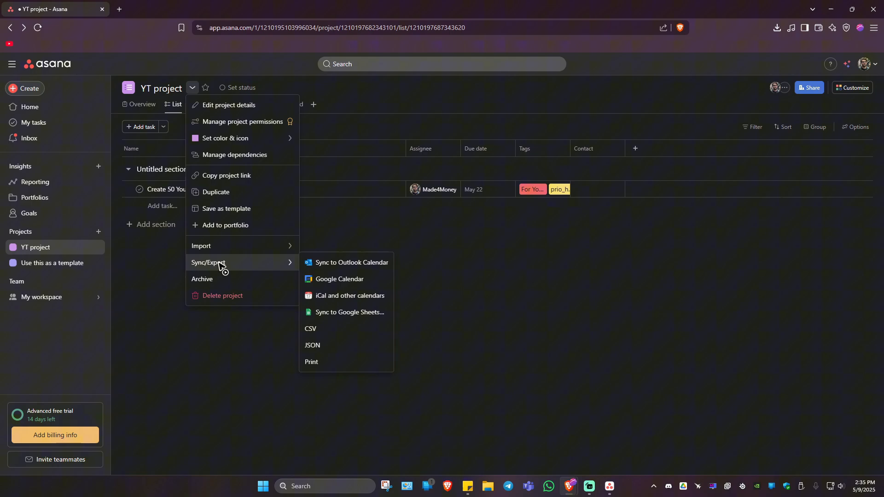
{"action": "mouse_move", "coordinate": [263, 266]}
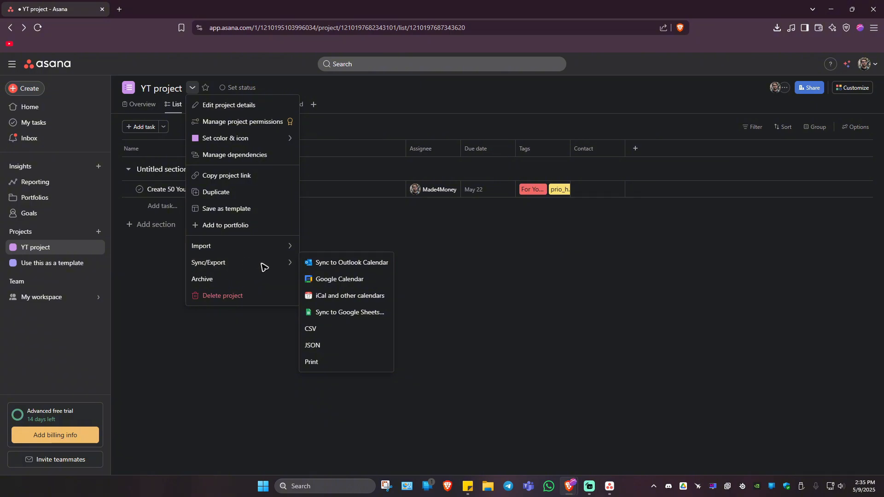
{"action": "mouse_move", "coordinate": [352, 266]}
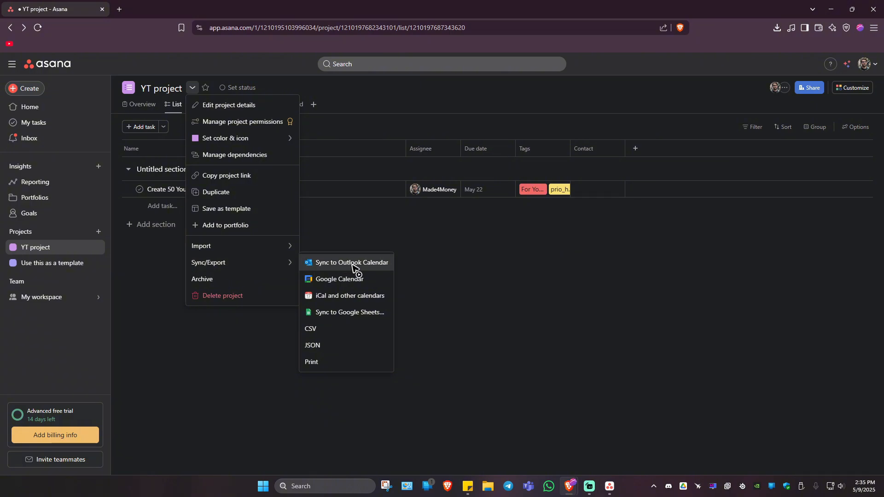
{"action": "mouse_move", "coordinate": [366, 299]}
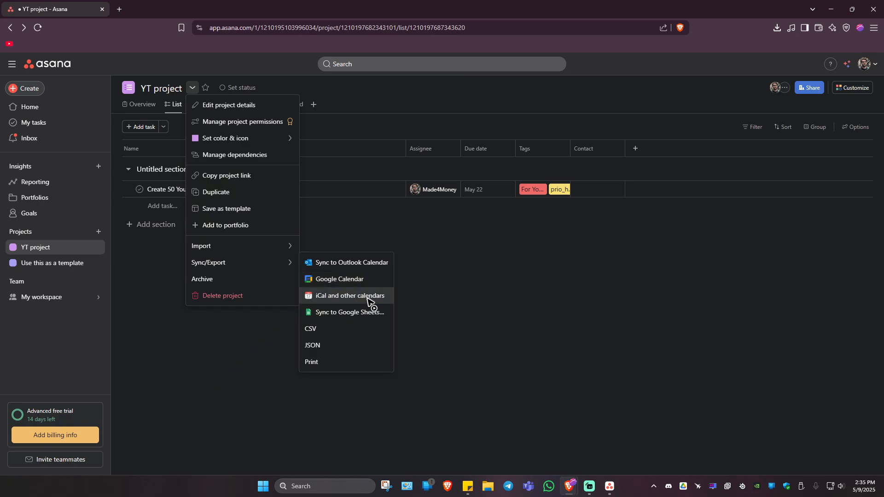
{"action": "mouse_move", "coordinate": [351, 317]}
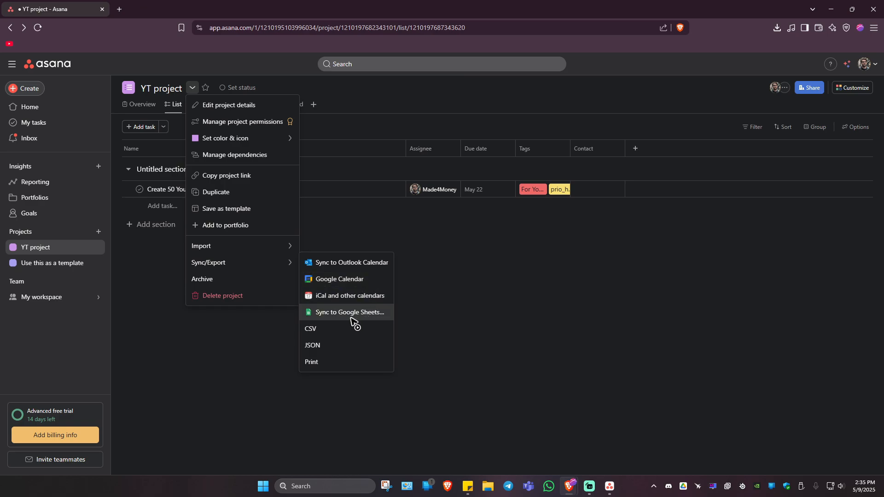
{"action": "mouse_move", "coordinate": [326, 331]}
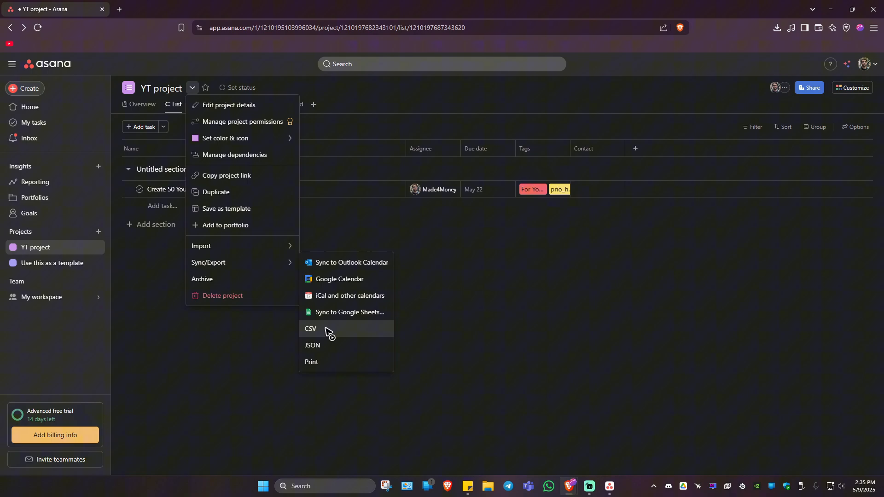
{"action": "mouse_move", "coordinate": [331, 334]}
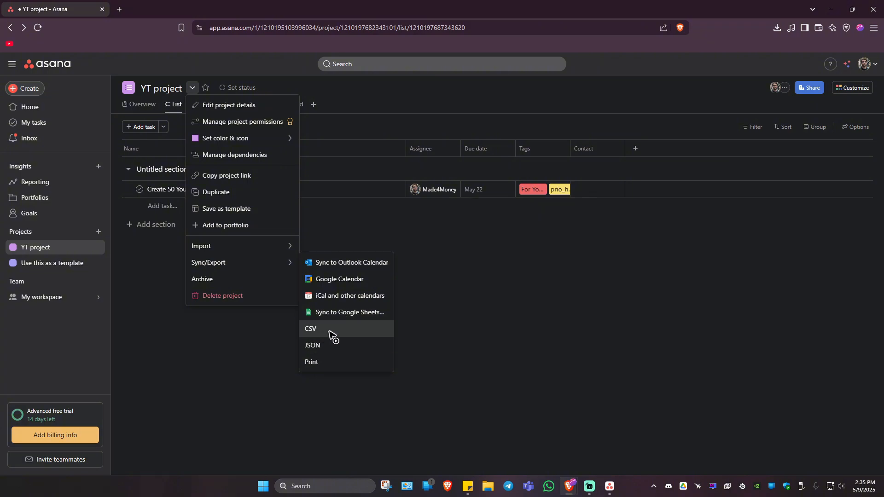
Export the YT project as CSV and save it to the Desktop as YT_project
{"action": "left_click", "coordinate": [311, 331]}
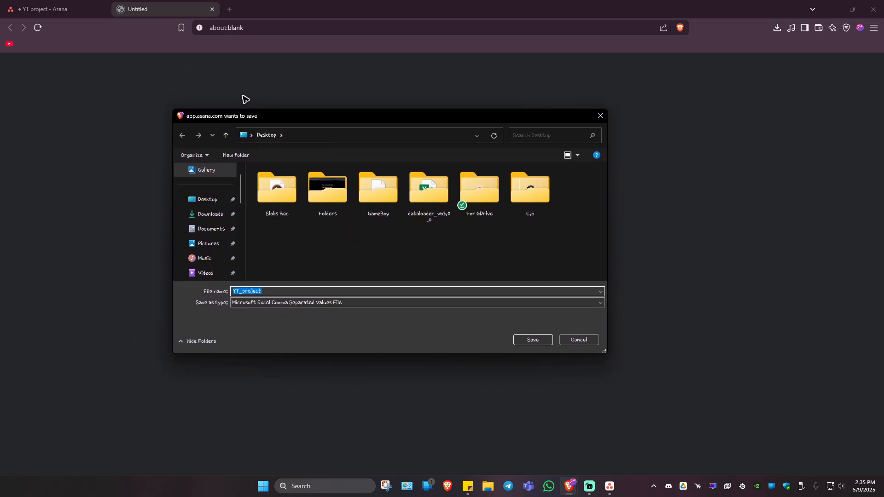
{"action": "left_click", "coordinate": [208, 199]}
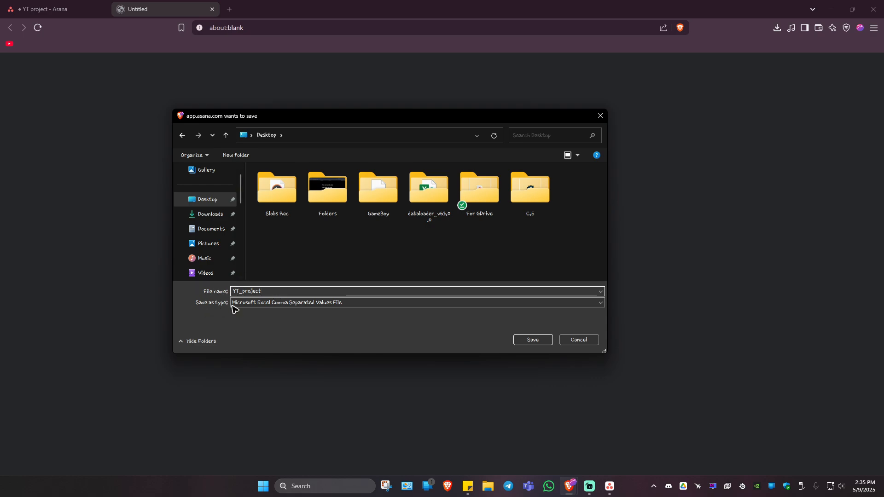
{"action": "mouse_move", "coordinate": [249, 309]}
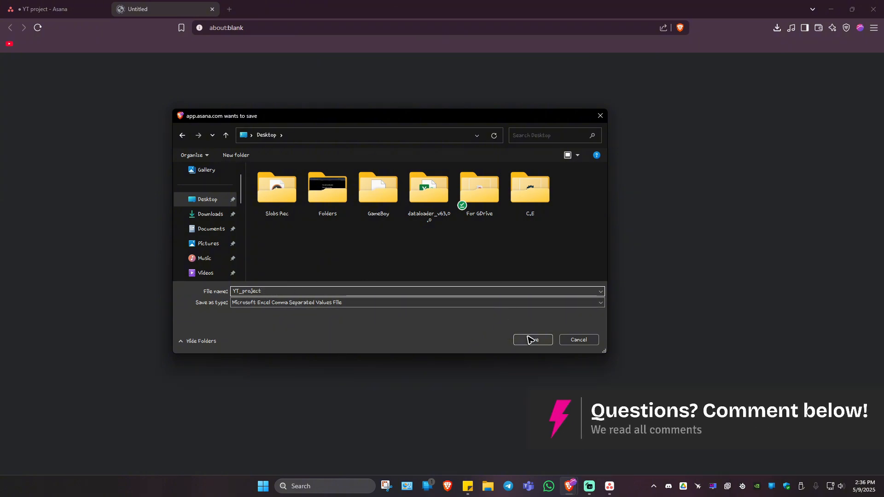
{"action": "left_click", "coordinate": [531, 341]}
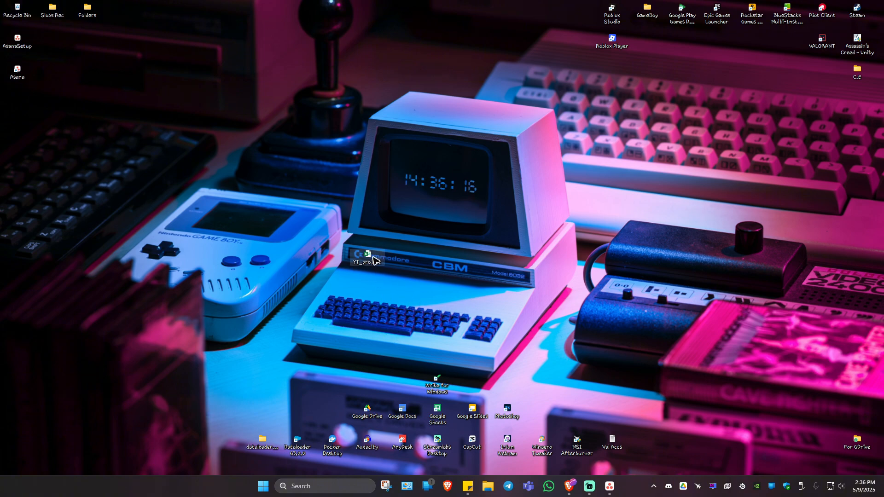
Open the YT_project CSV from the desktop in Excel
{"action": "double_click", "coordinate": [363, 259]}
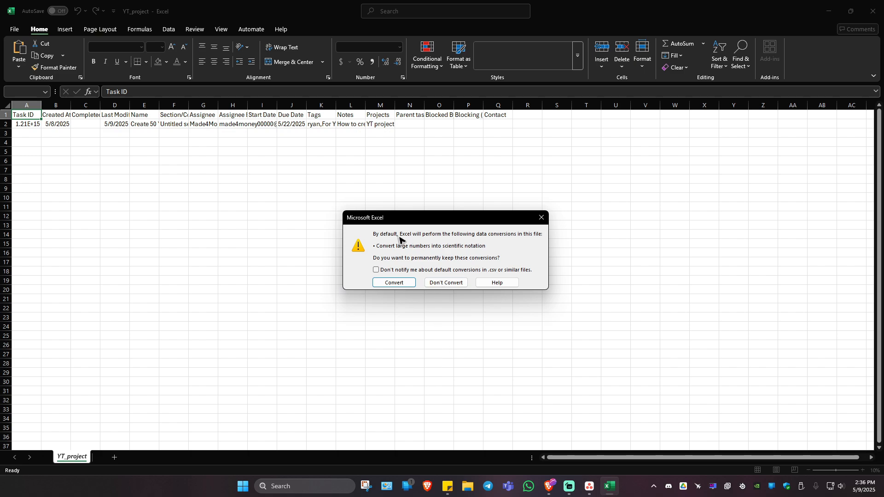
{"action": "mouse_move", "coordinate": [474, 245]}
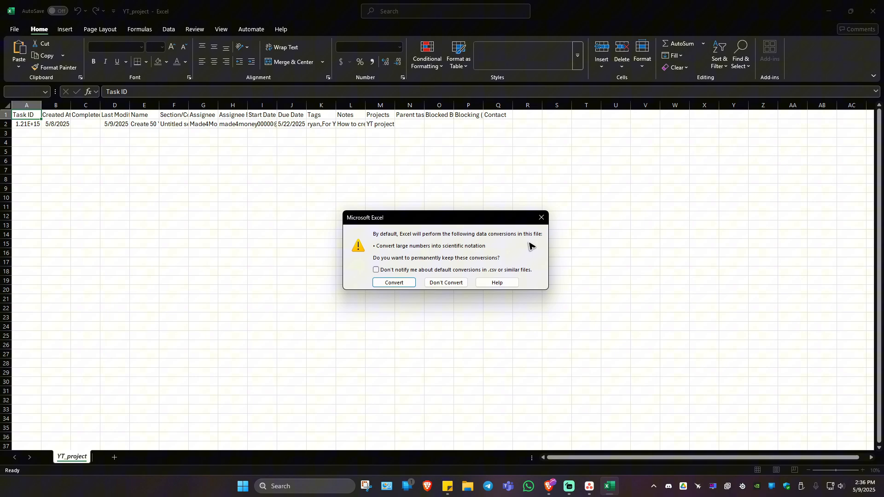
{"action": "mouse_move", "coordinate": [420, 254]}
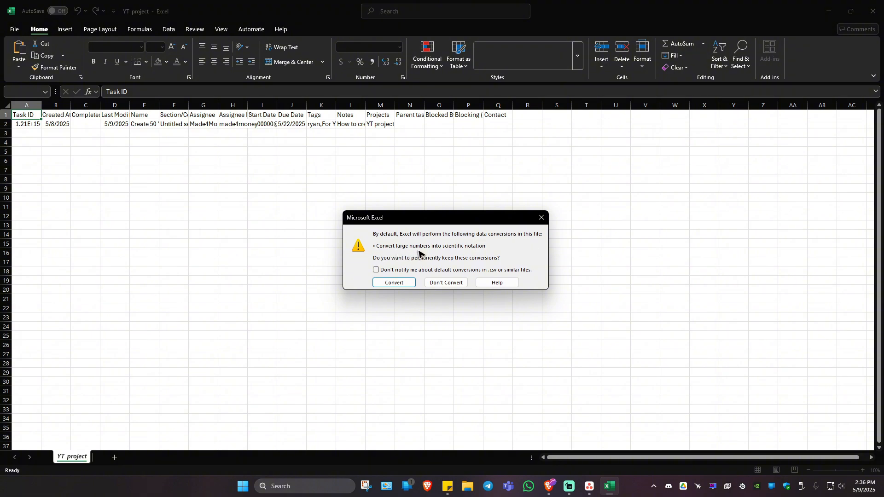
{"action": "mouse_move", "coordinate": [495, 255]}
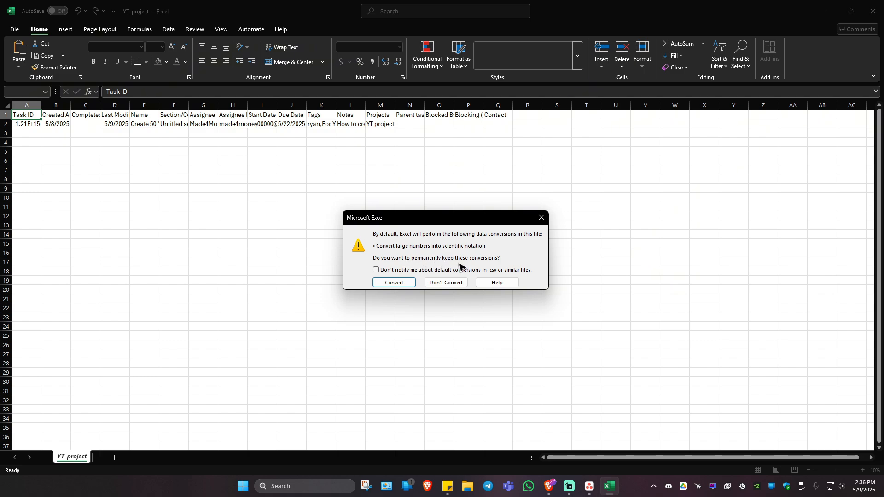
{"action": "mouse_move", "coordinate": [381, 213]}
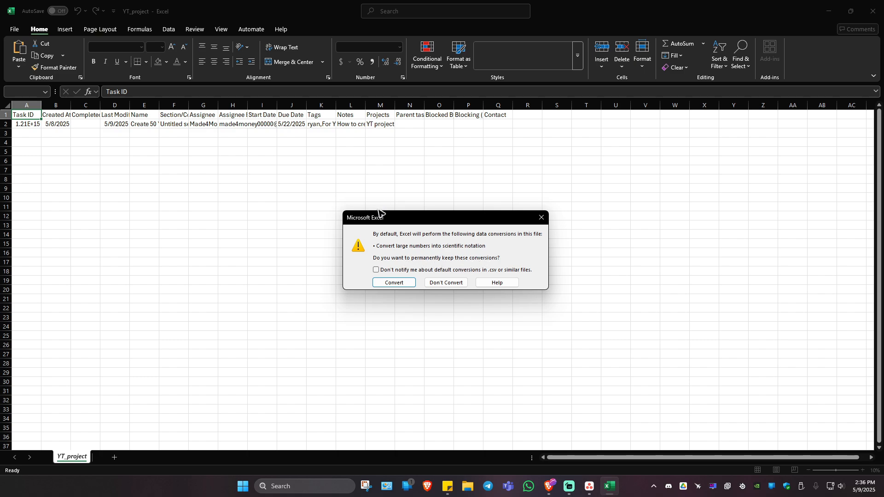
{"action": "mouse_move", "coordinate": [393, 282]}
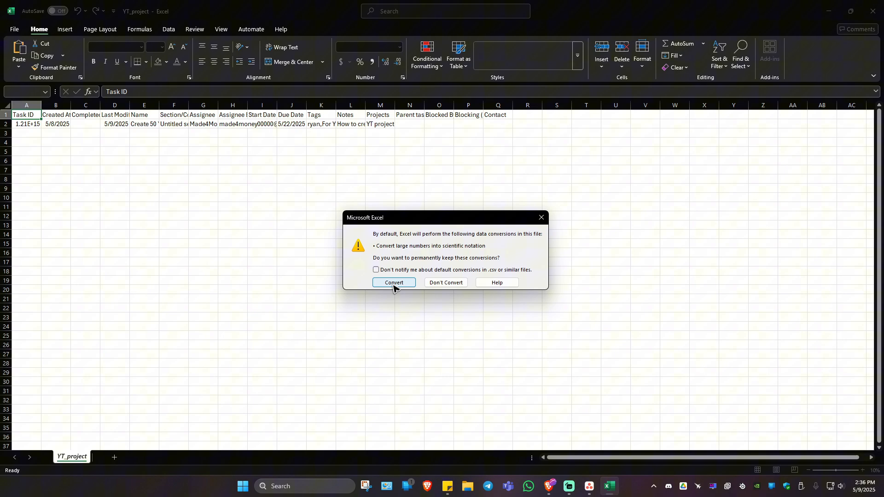
Convert the large numbers in Excel's data conversion prompt
{"action": "left_click", "coordinate": [393, 282]}
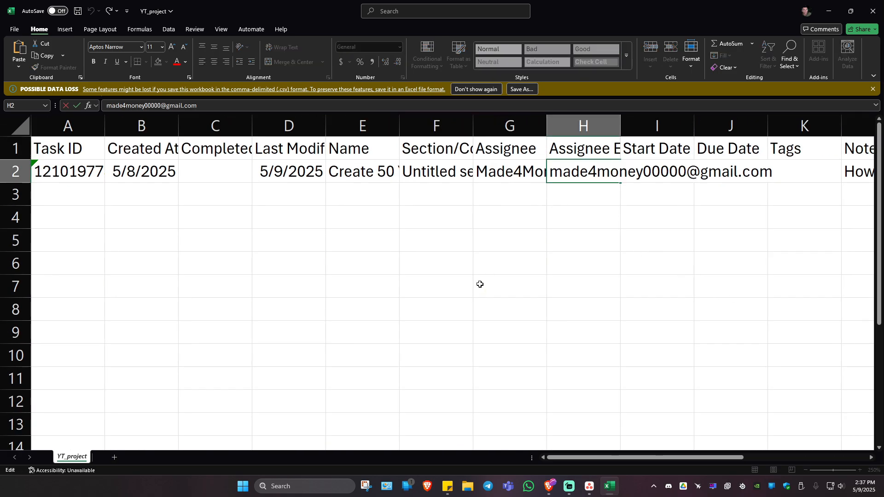
{"action": "mouse_move", "coordinate": [419, 274]}
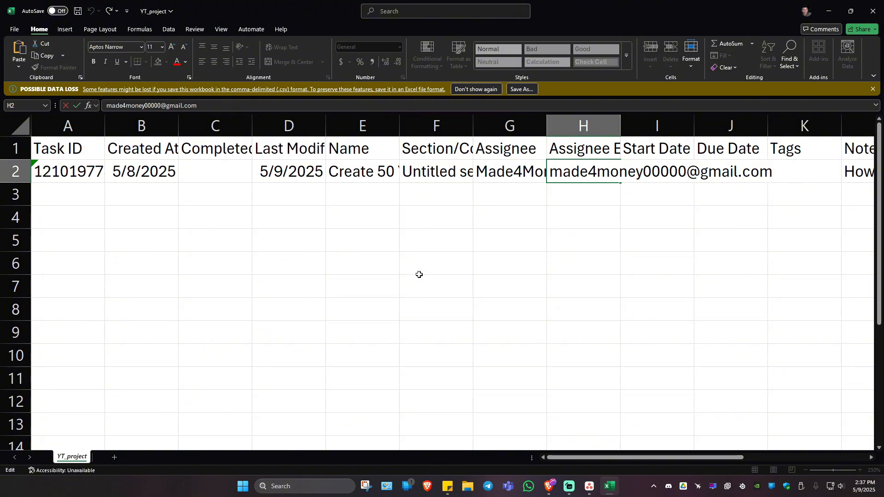